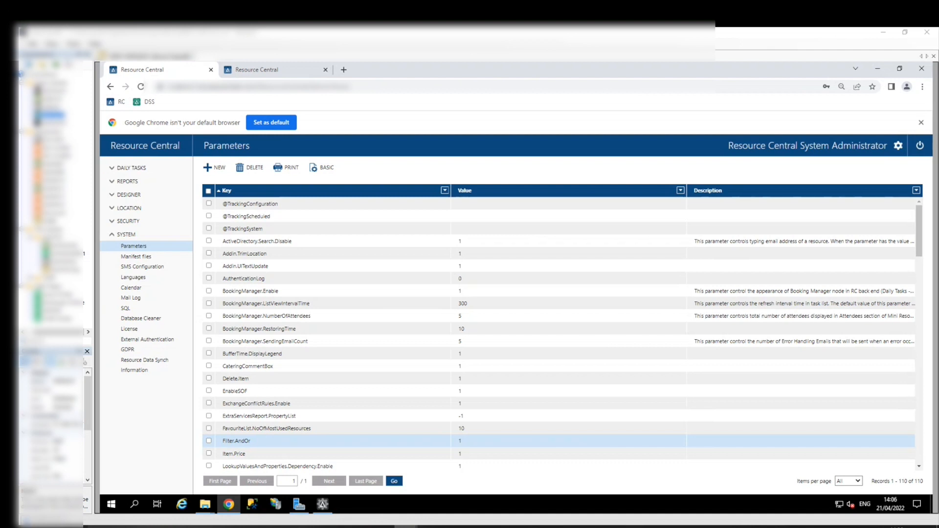
mouse_move(420, 267)
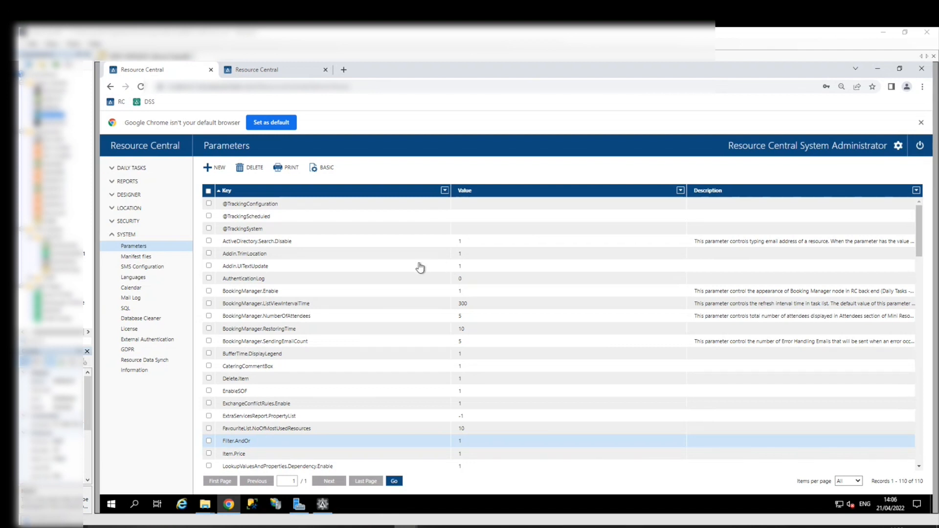
mouse_move(300, 309)
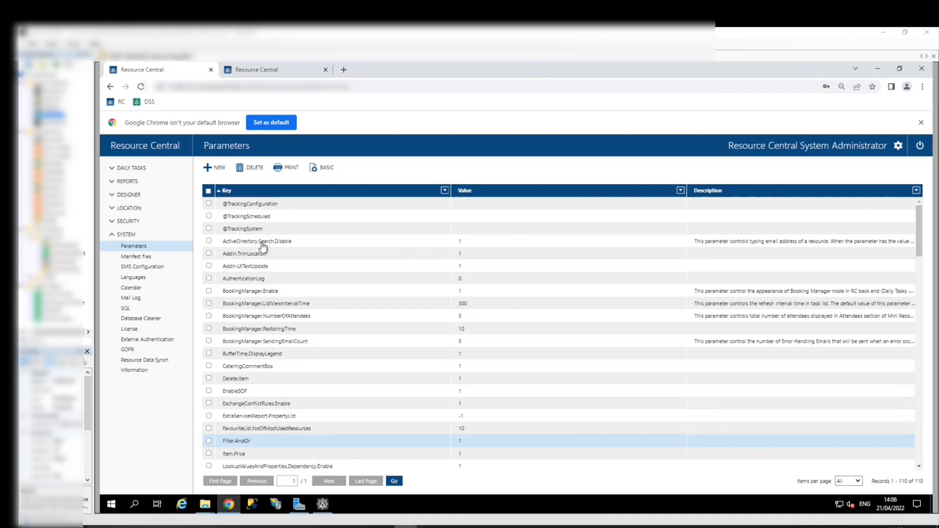
mouse_move(322, 288)
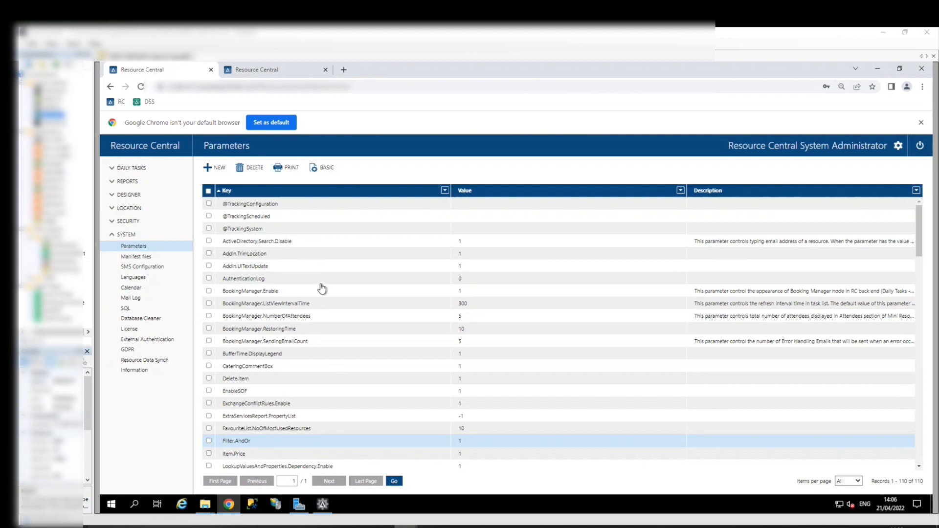
mouse_move(311, 298)
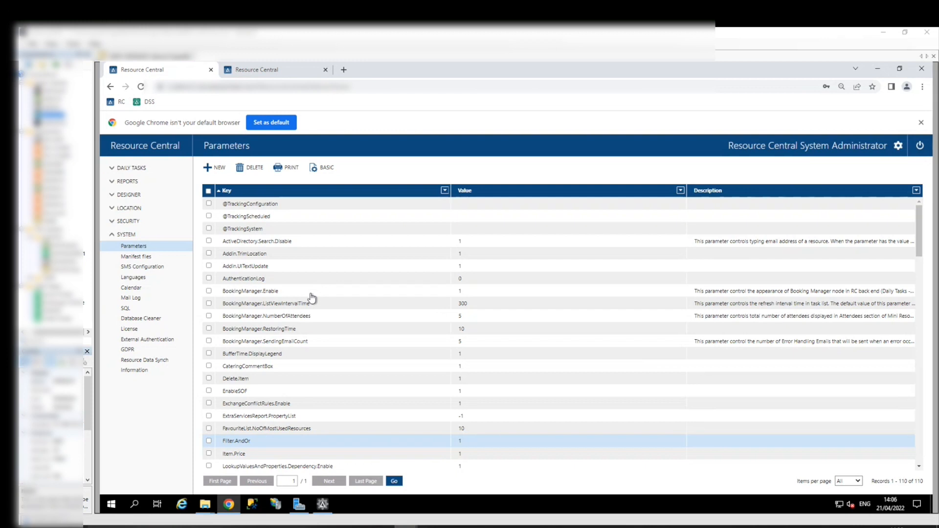
mouse_move(393, 308)
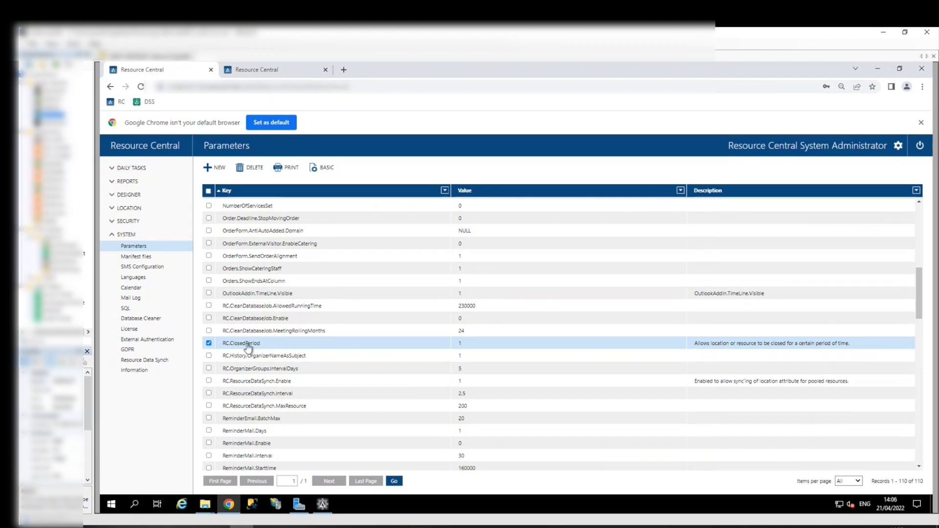
mouse_move(457, 348)
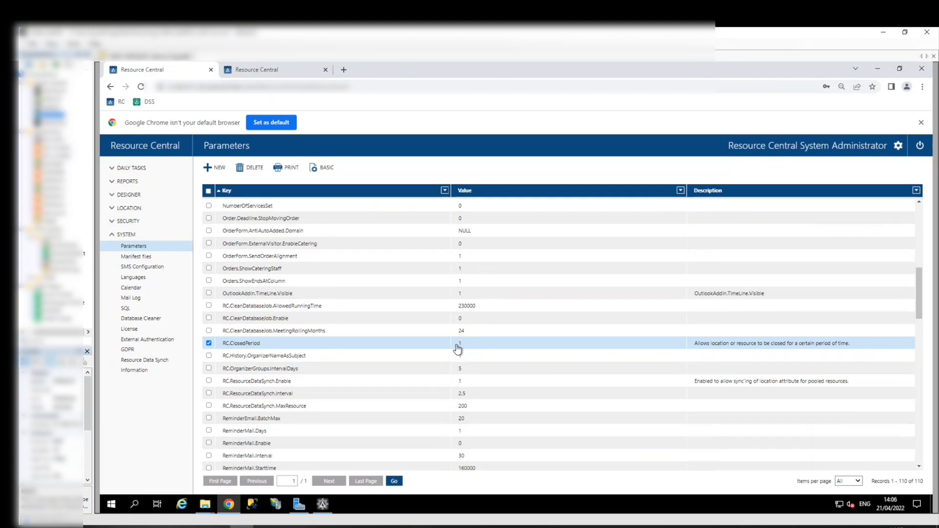
Step: Deselect the RC.ClosedPeriod parameter row, leaving its value at 1
left_click(208, 342)
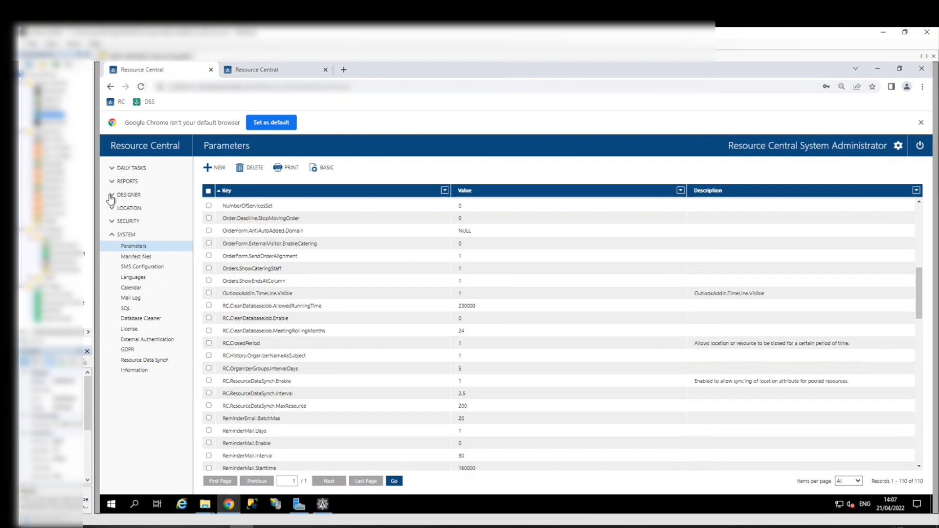
Step: View the Desk 002 resource's properties and its closing/opening date fields under Designer > Resources
left_click(129, 194)
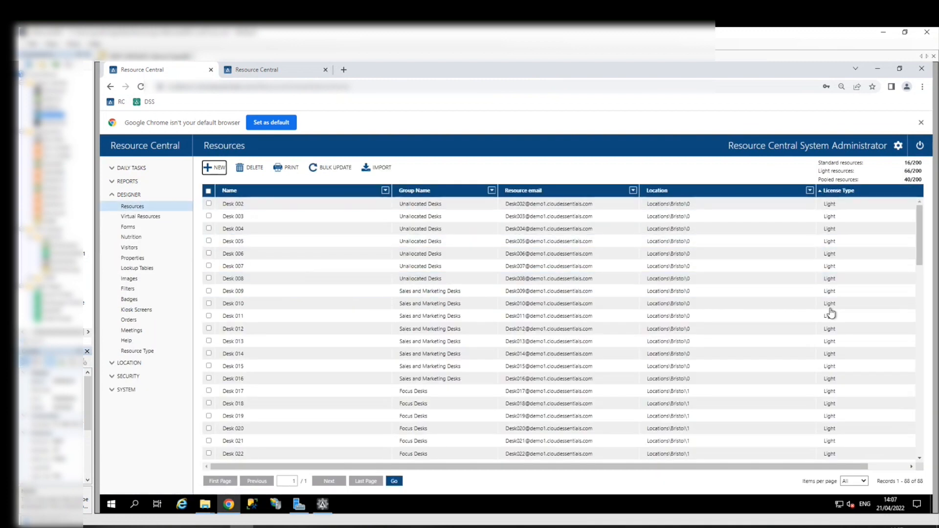
left_click(233, 204)
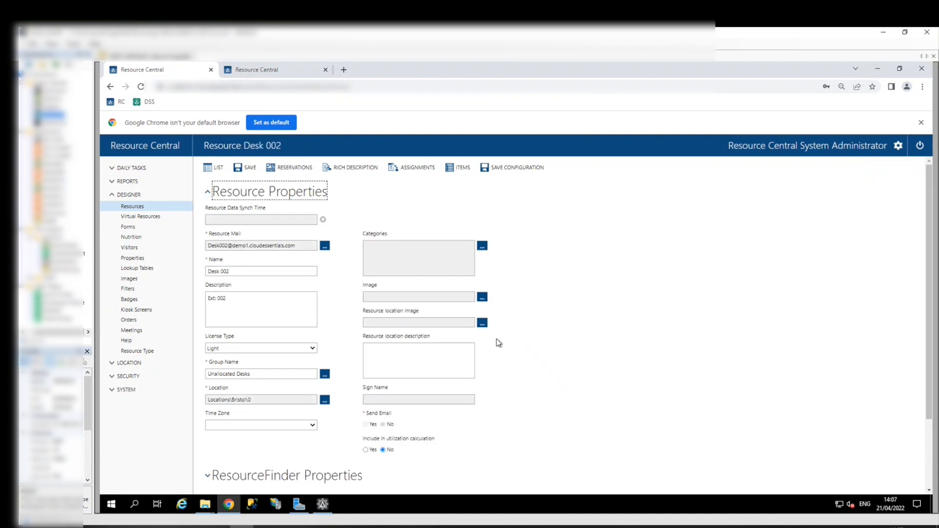
scroll("down", 3)
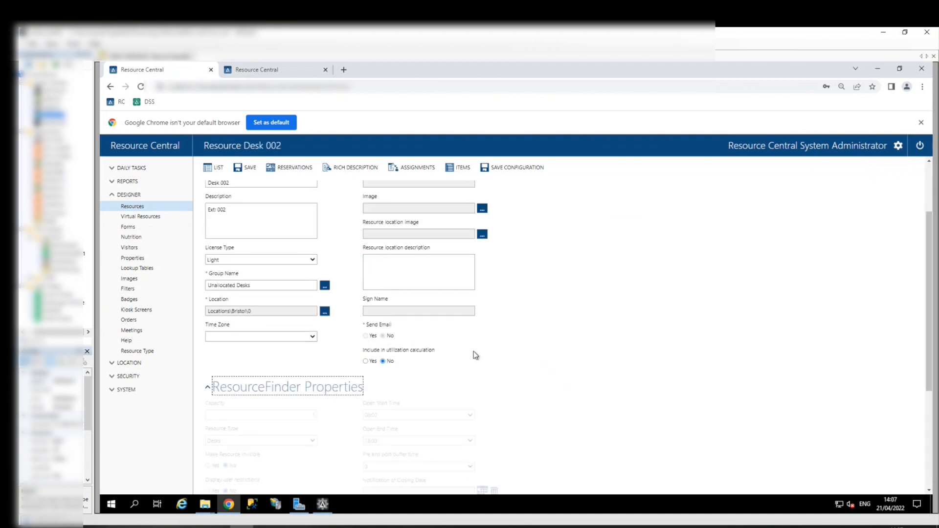
scroll("down", 3)
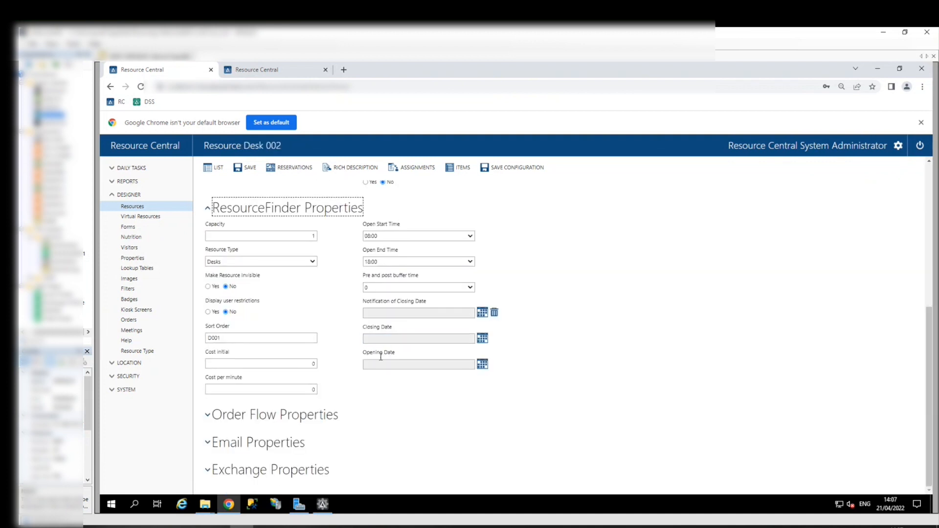
left_click(418, 364)
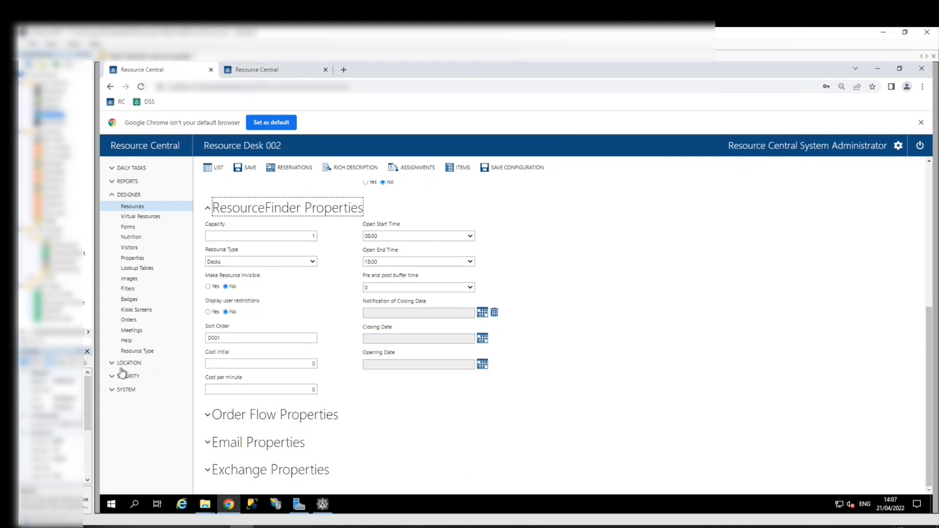
Step: Navigate the Location hierarchy to Bristol's location 1 and start Close Location
left_click(128, 362)
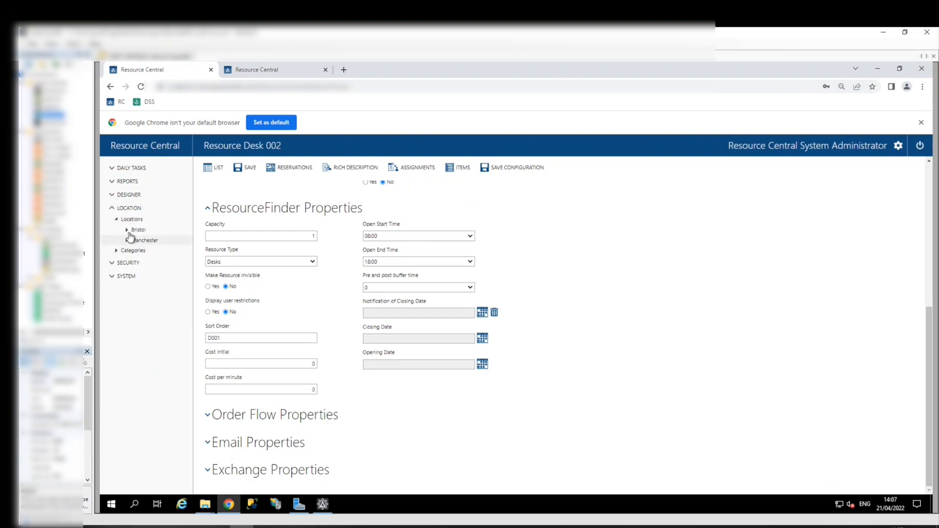
left_click(142, 241)
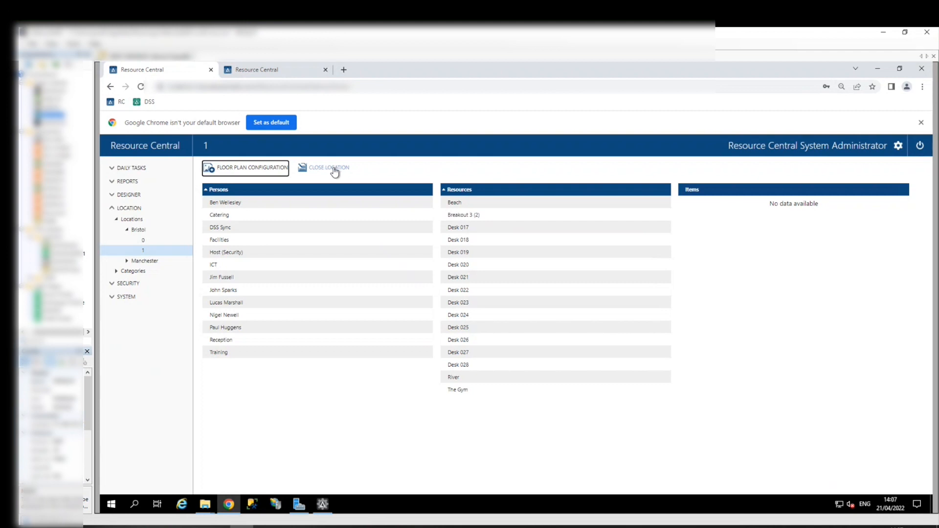
left_click(329, 168)
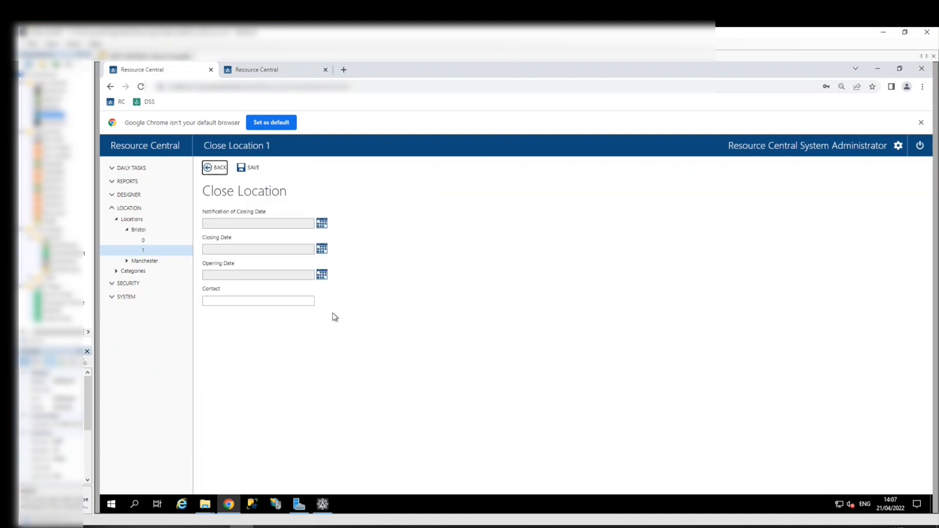
mouse_move(431, 392)
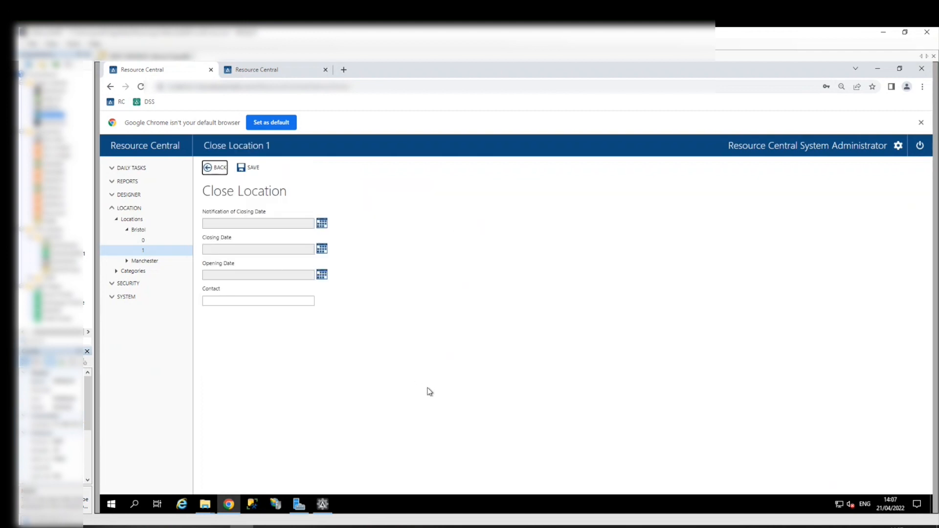